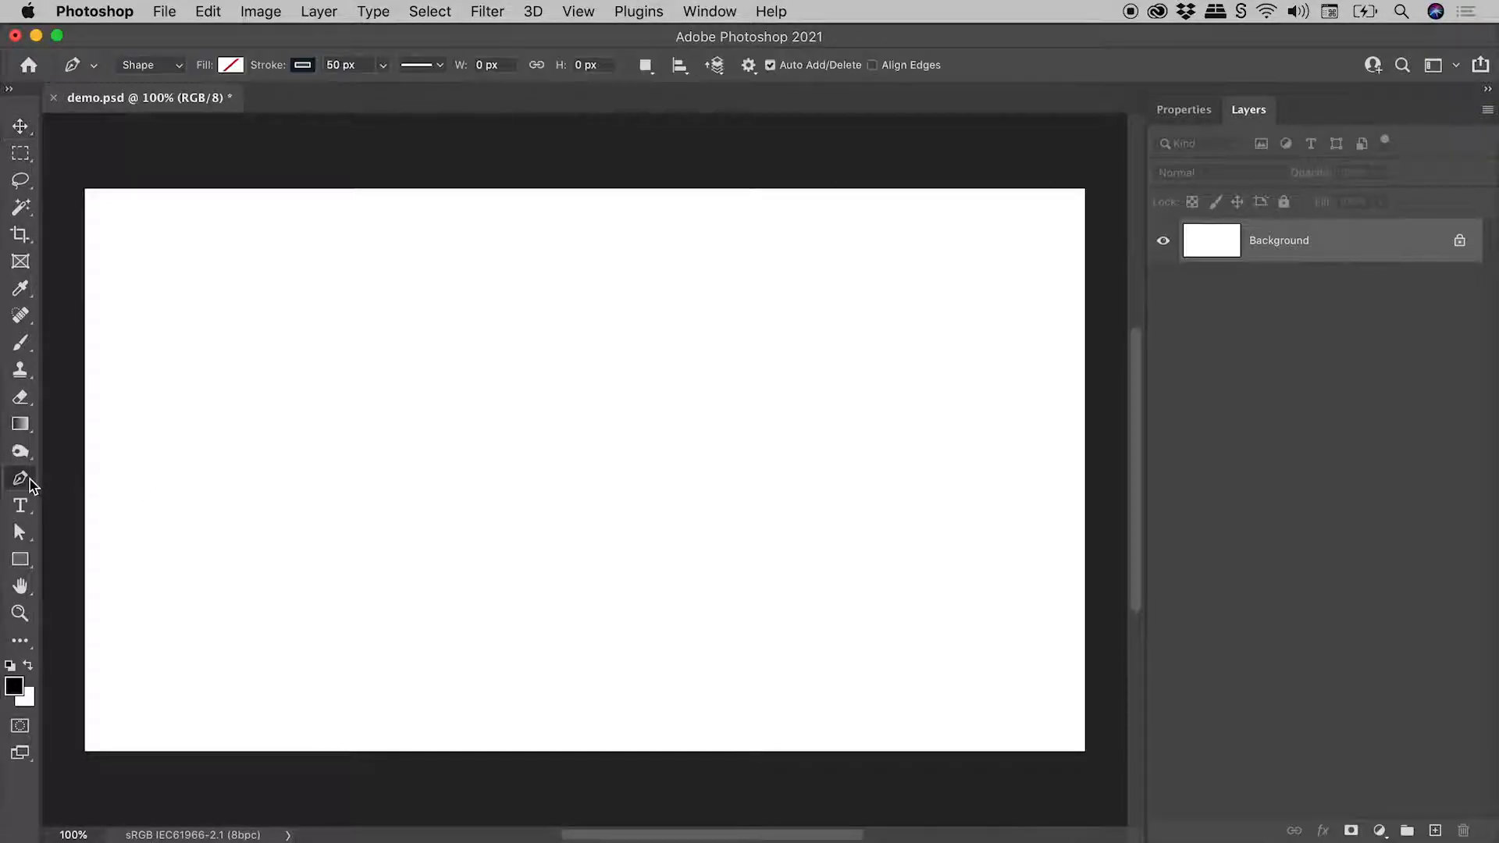
Step: With the Pen tool in Shape mode, draw and finish a curved zigzag stroke (Shape 1)
click(148, 65)
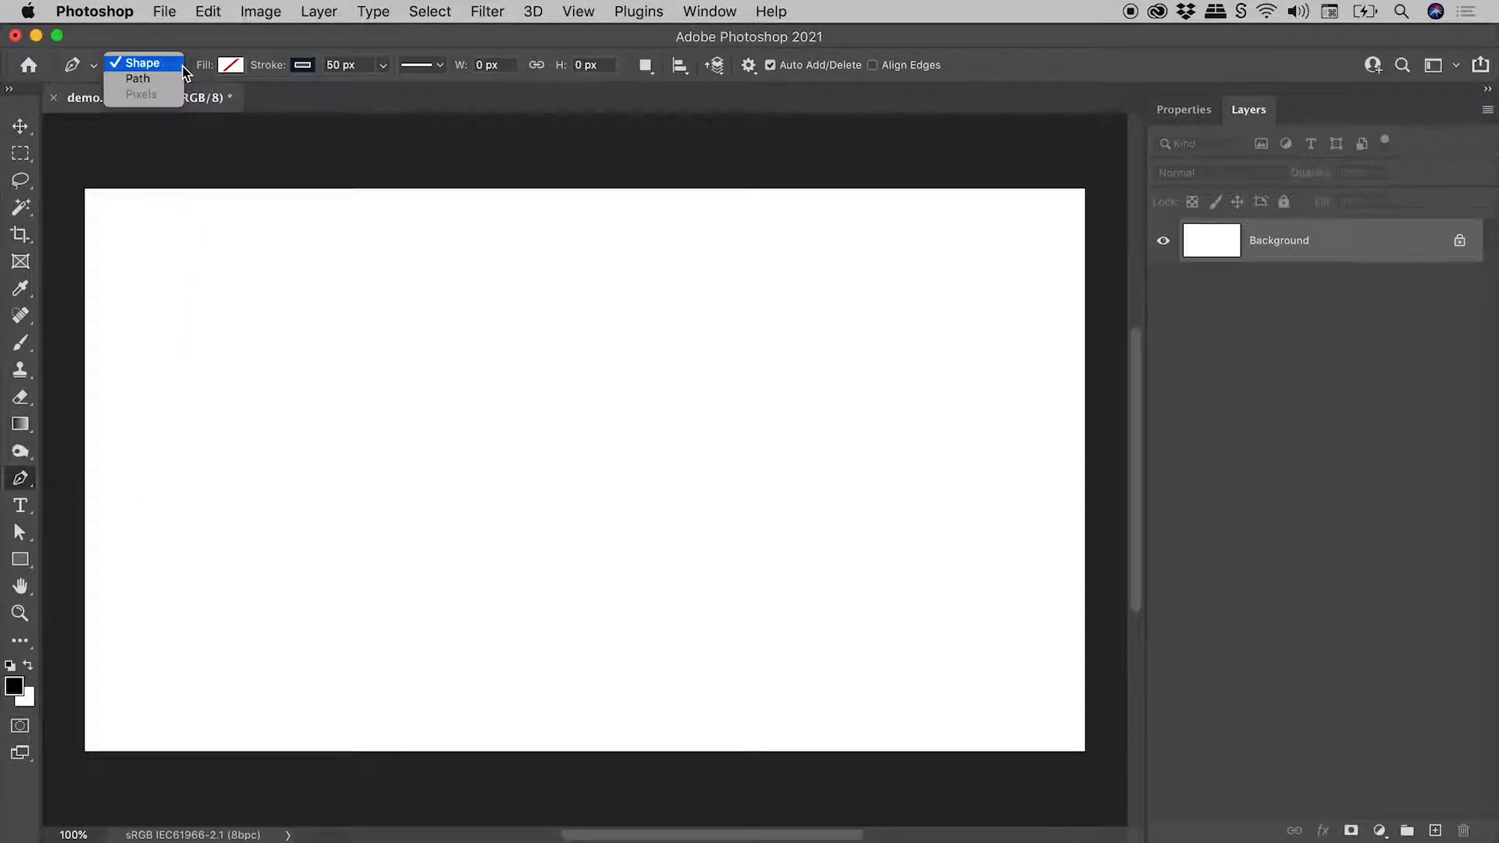
click(142, 63)
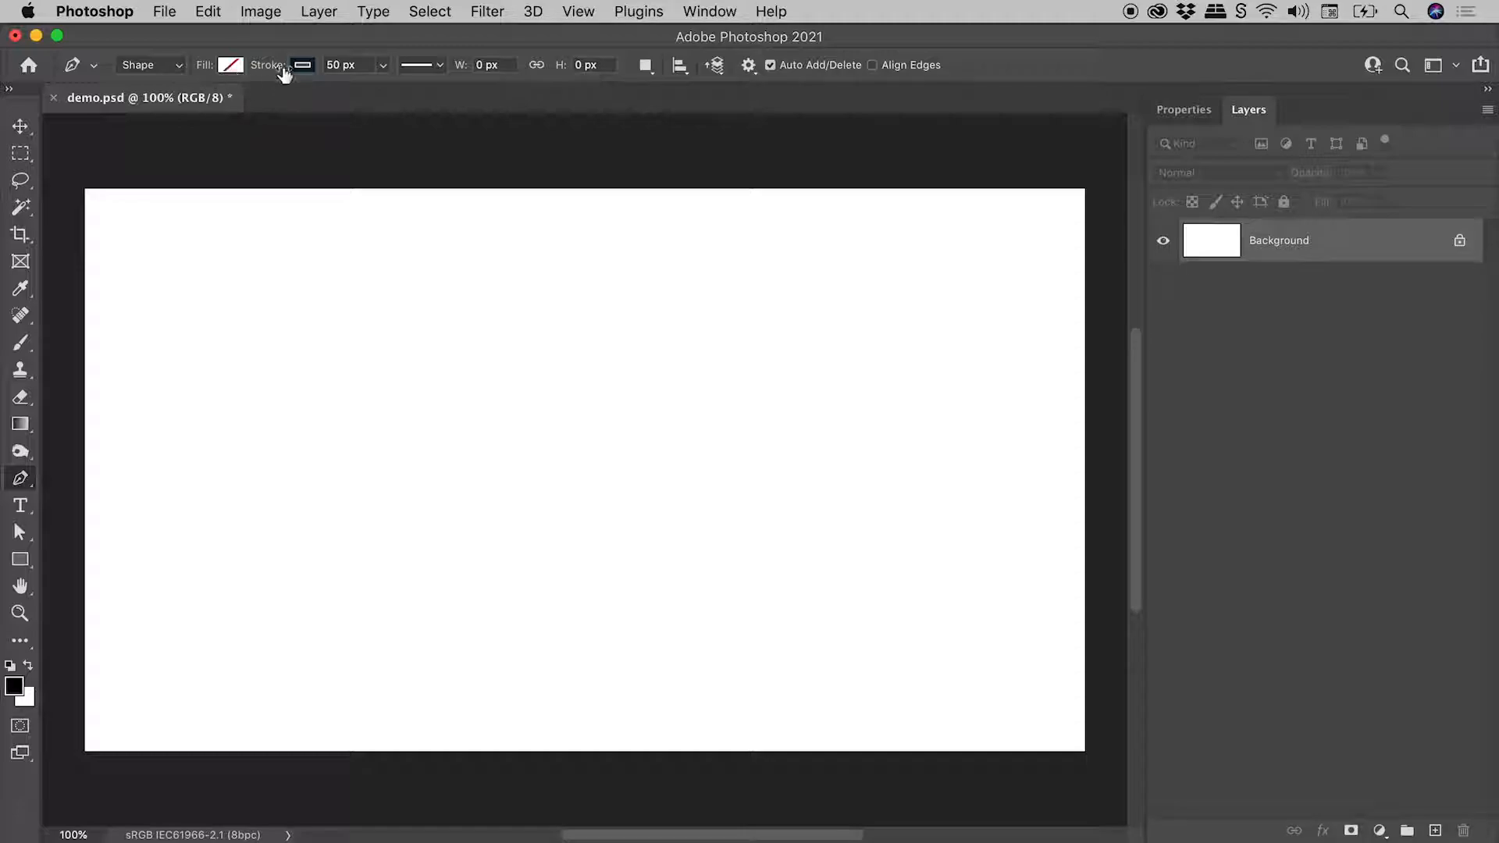
mouse_move(341, 65)
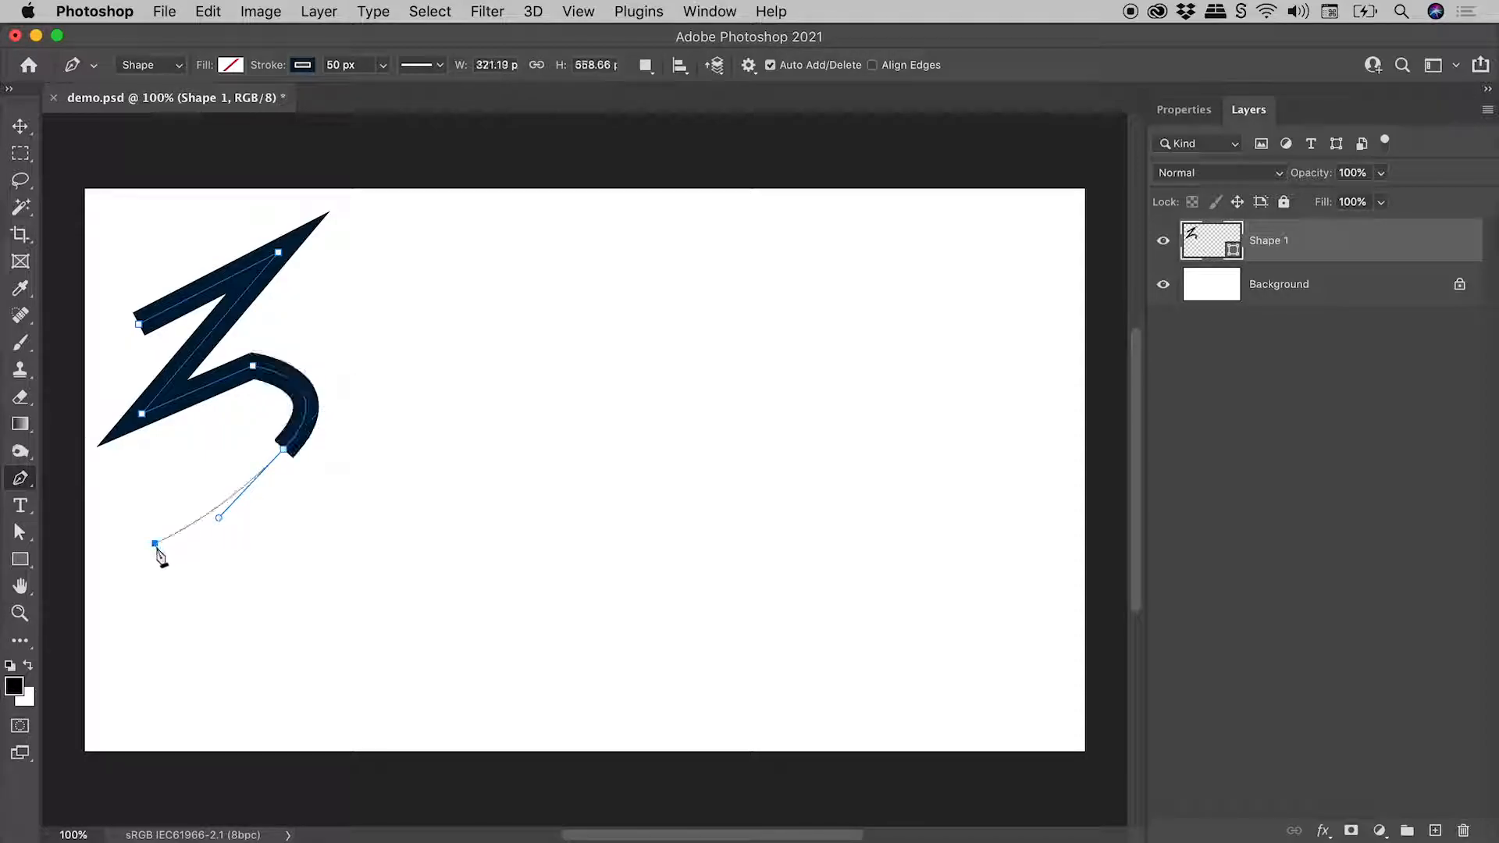
drag(153, 545, 230, 689)
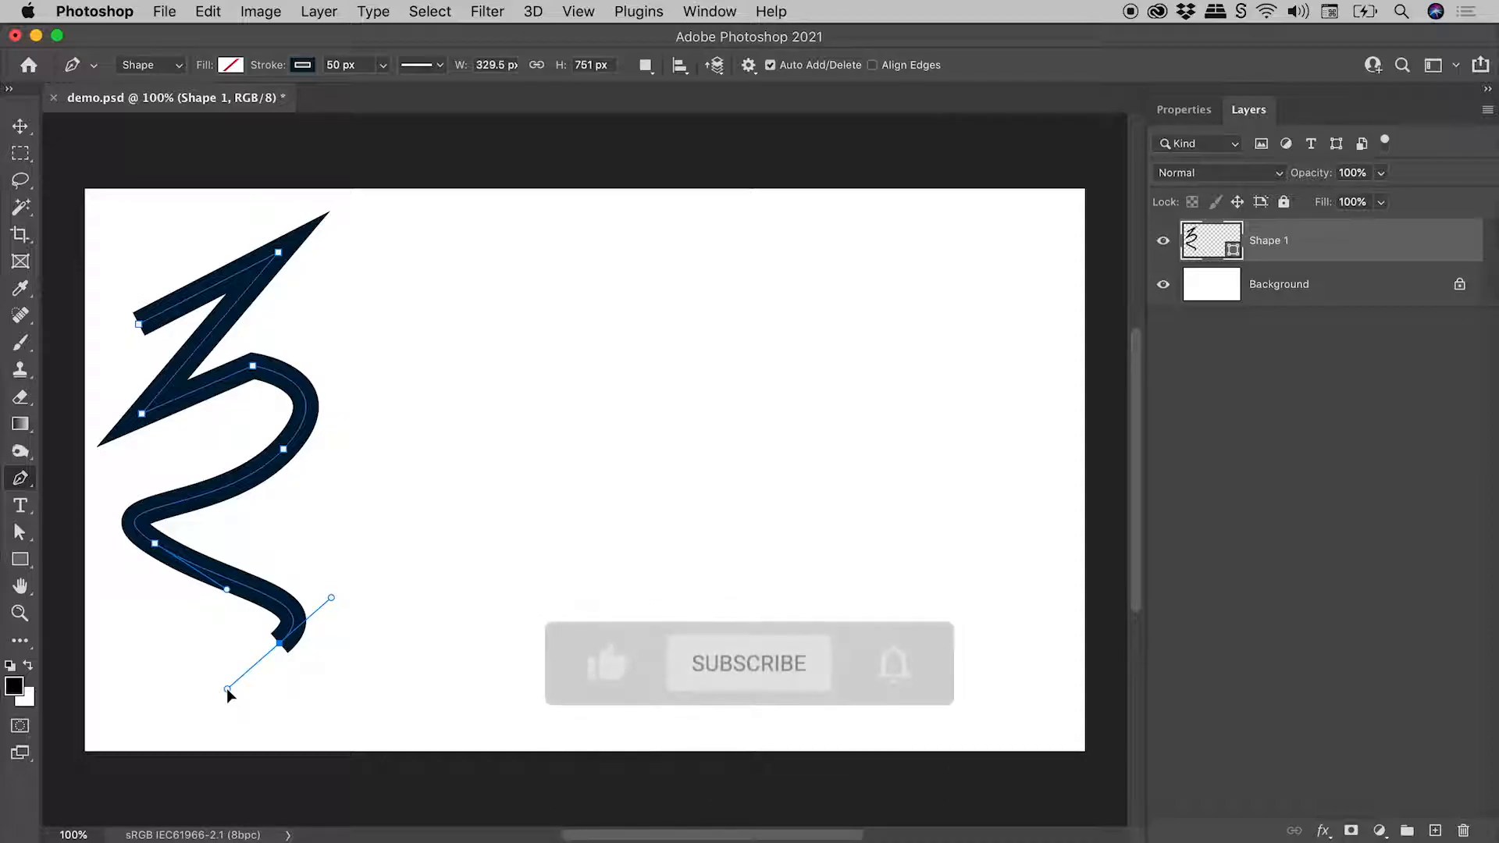
click(749, 664)
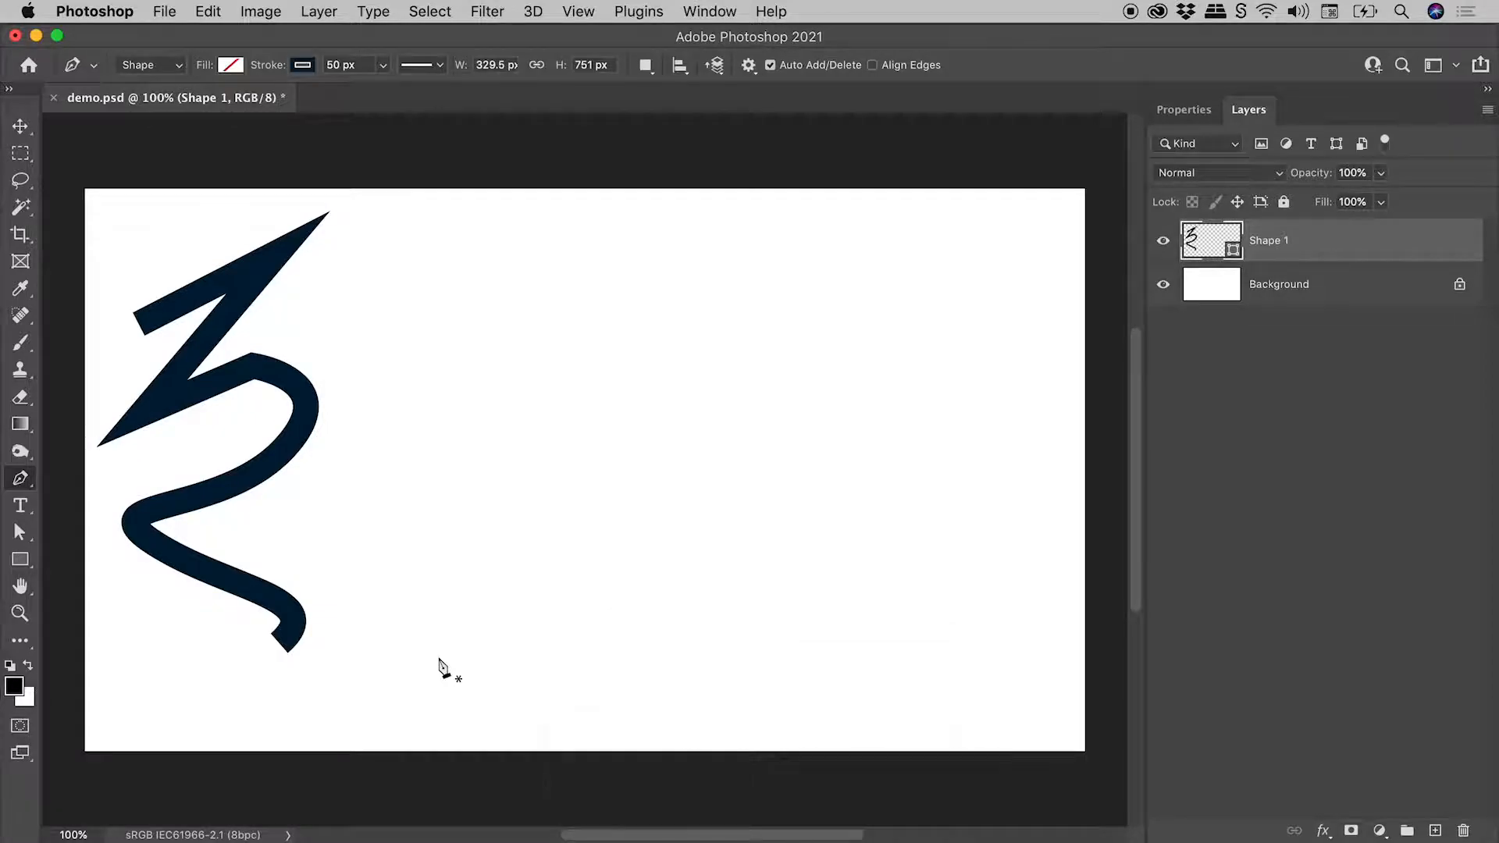
mouse_move(469, 287)
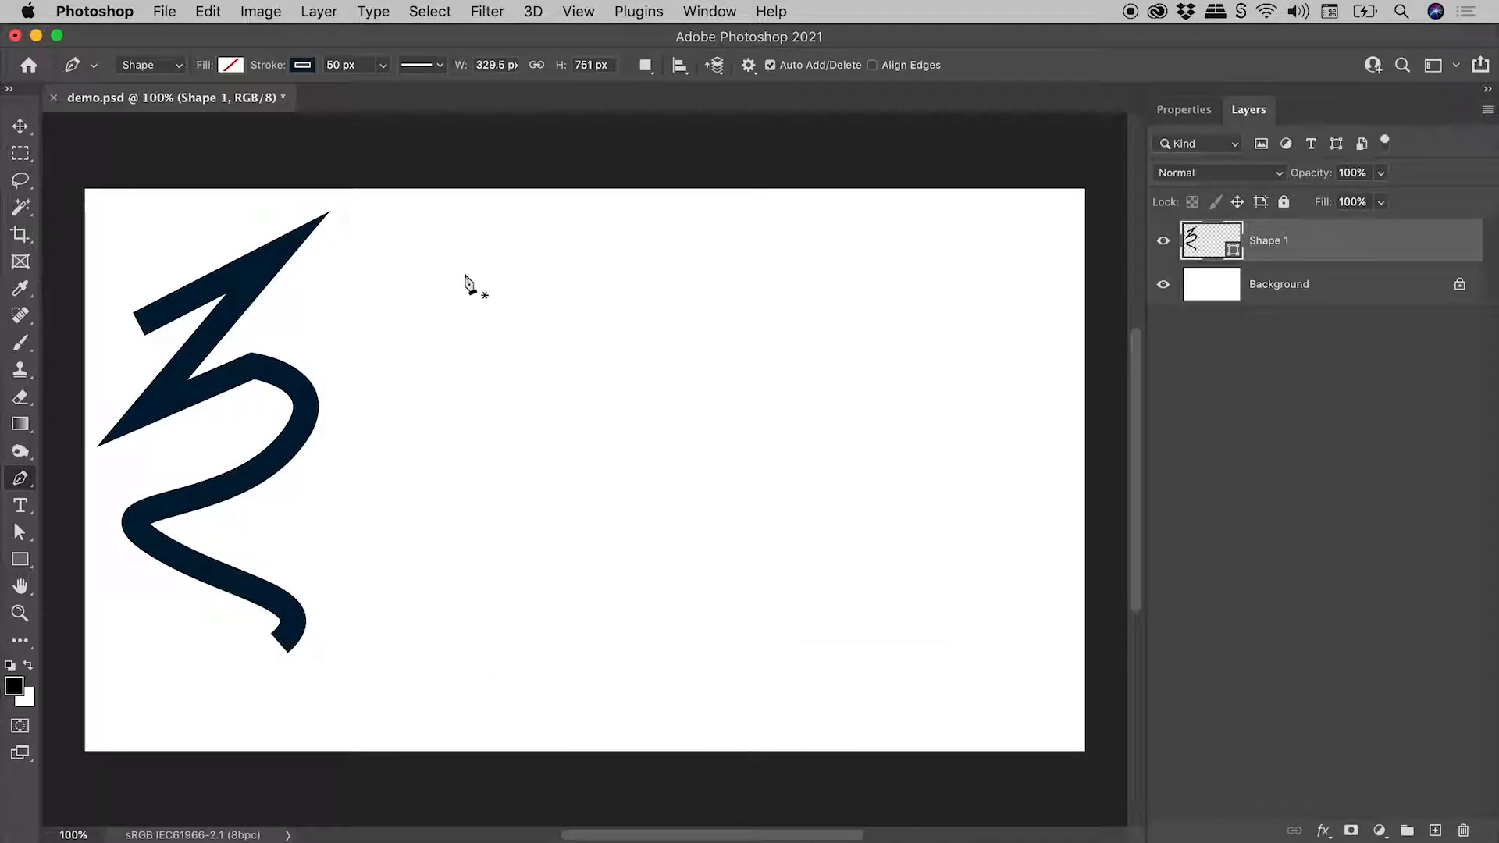
Step: Draw Shape 2 as a Shift-constrained path: horizontal top edge, vertical drop, 45° diagonal
click(464, 274)
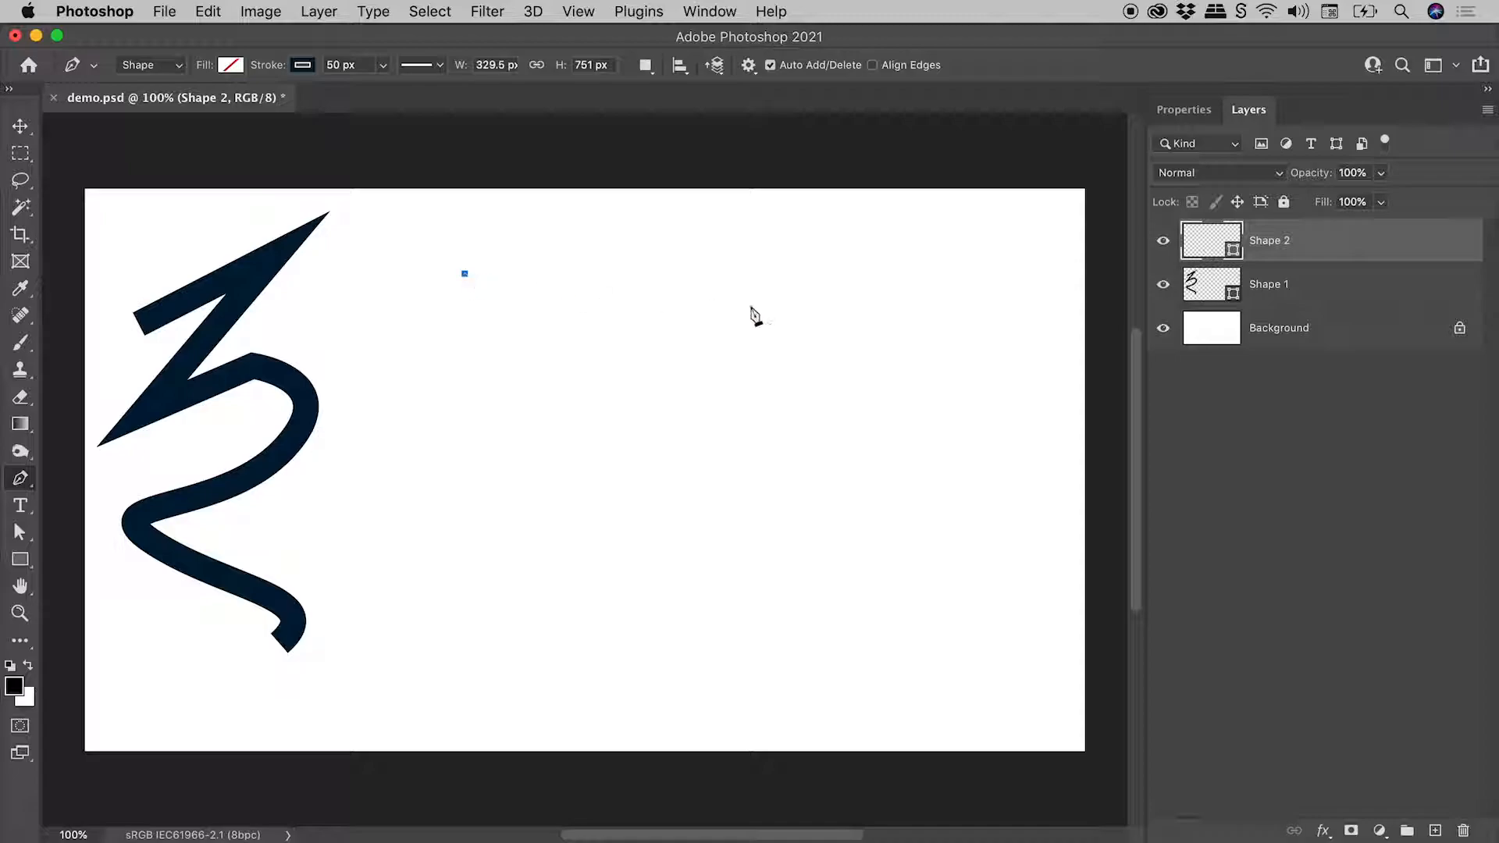
mouse_move(973, 315)
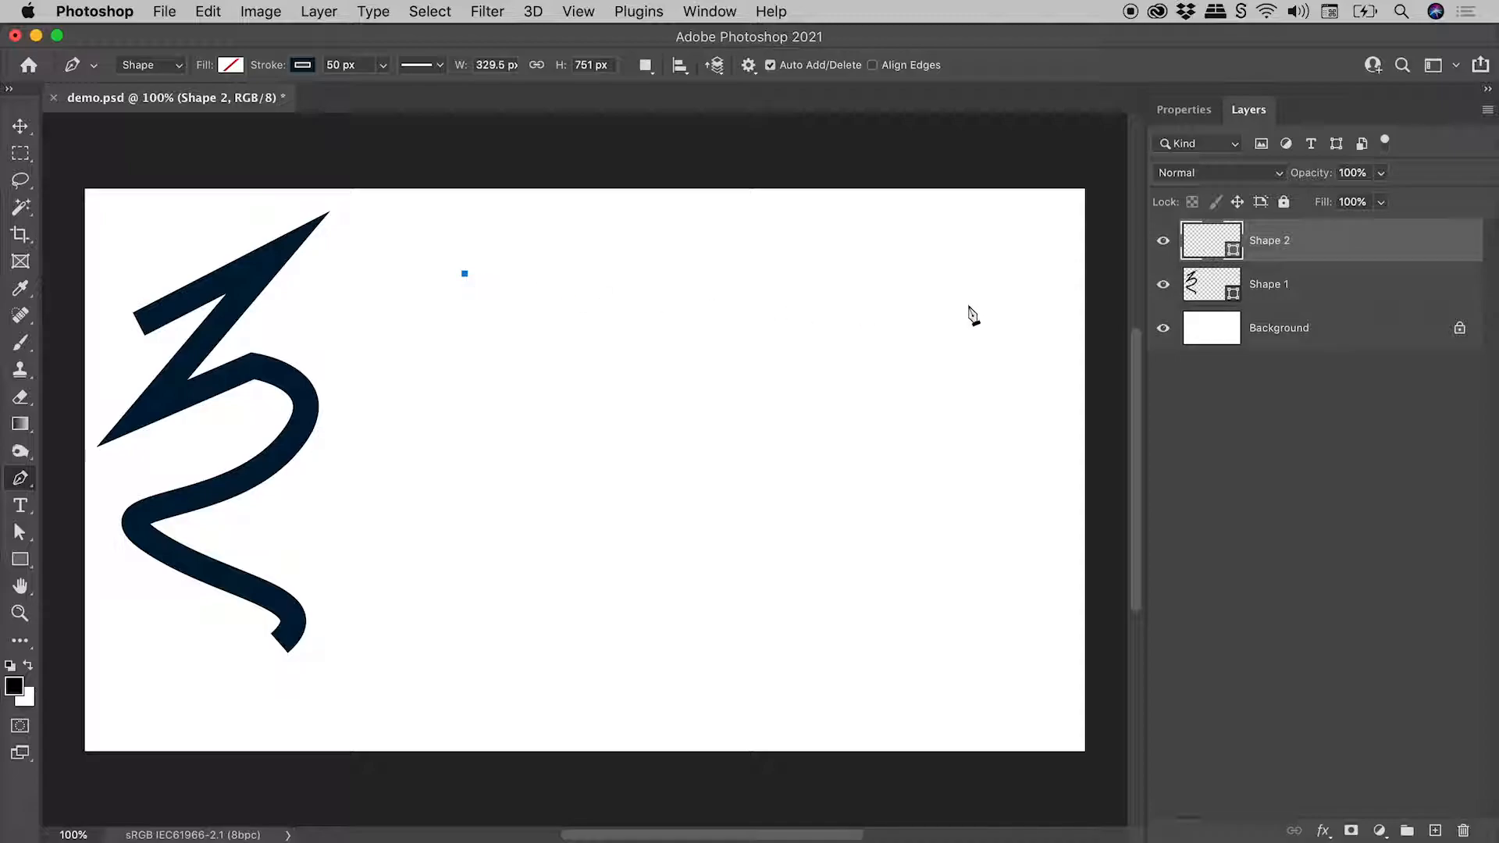
drag(464, 274, 968, 306)
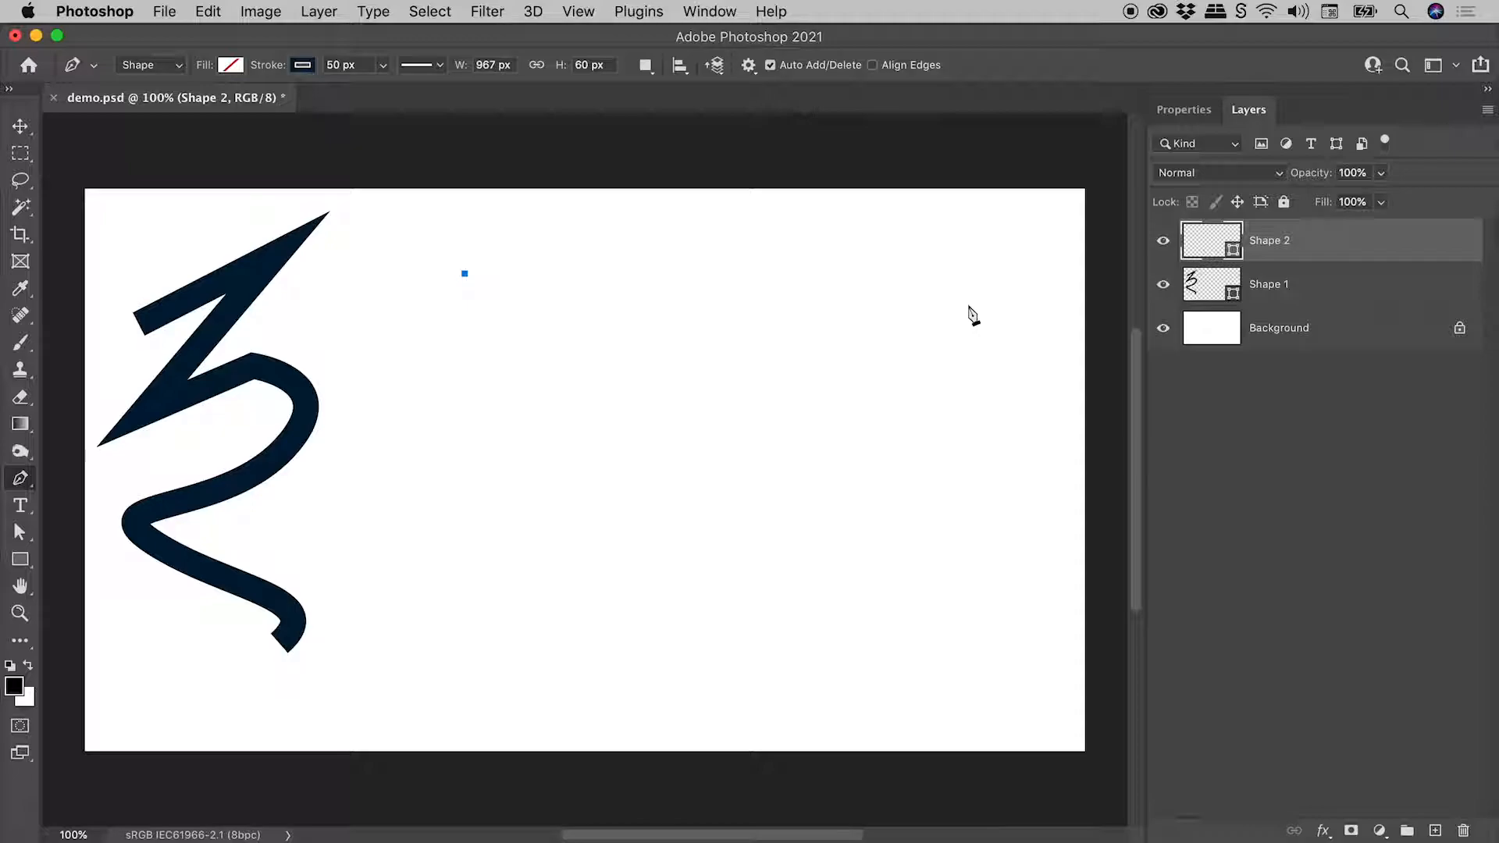
drag(464, 274, 968, 274)
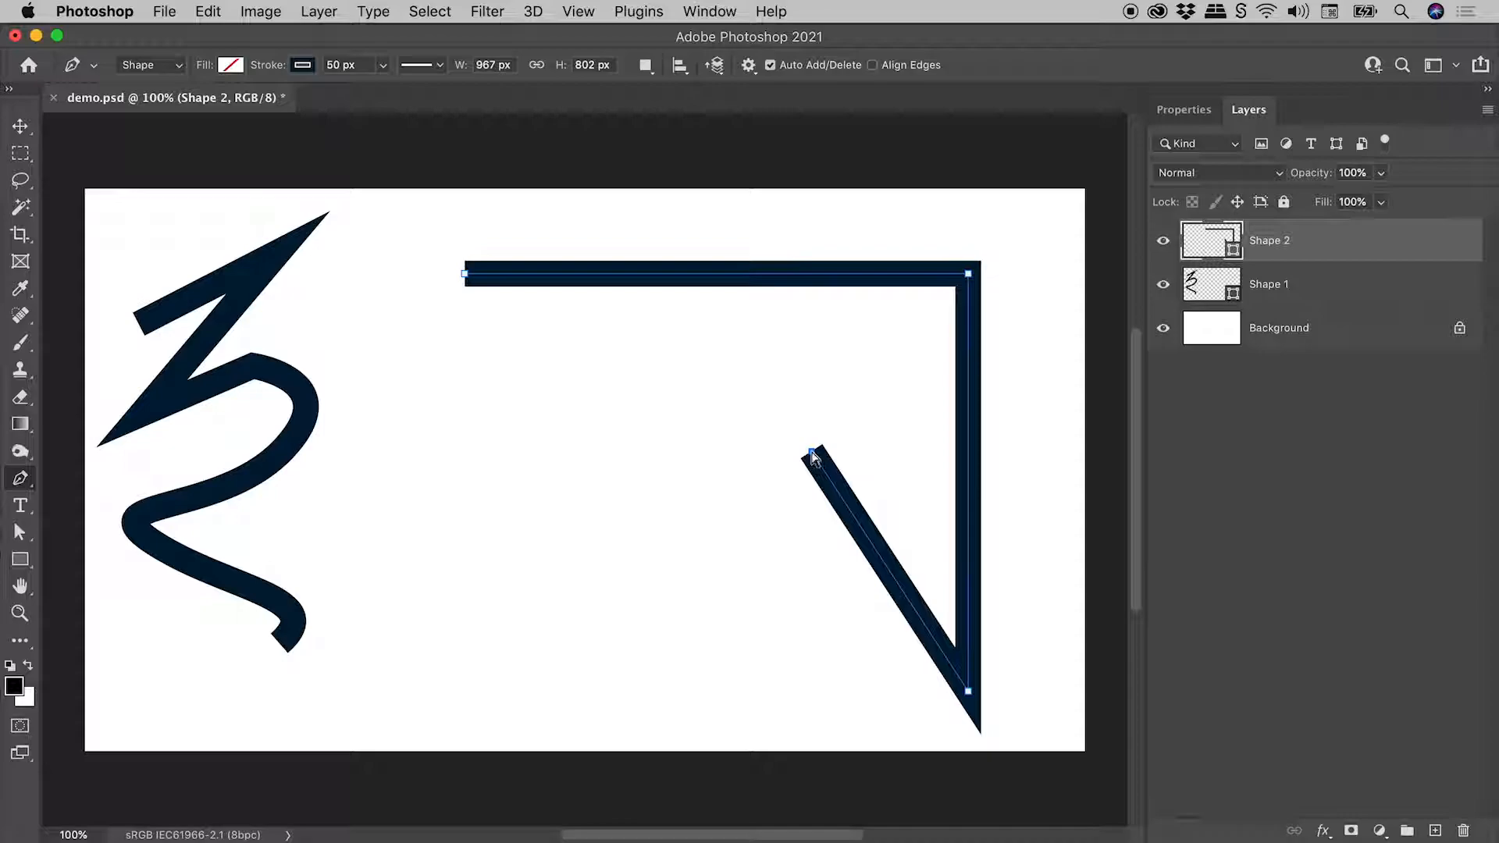
drag(808, 450, 808, 536)
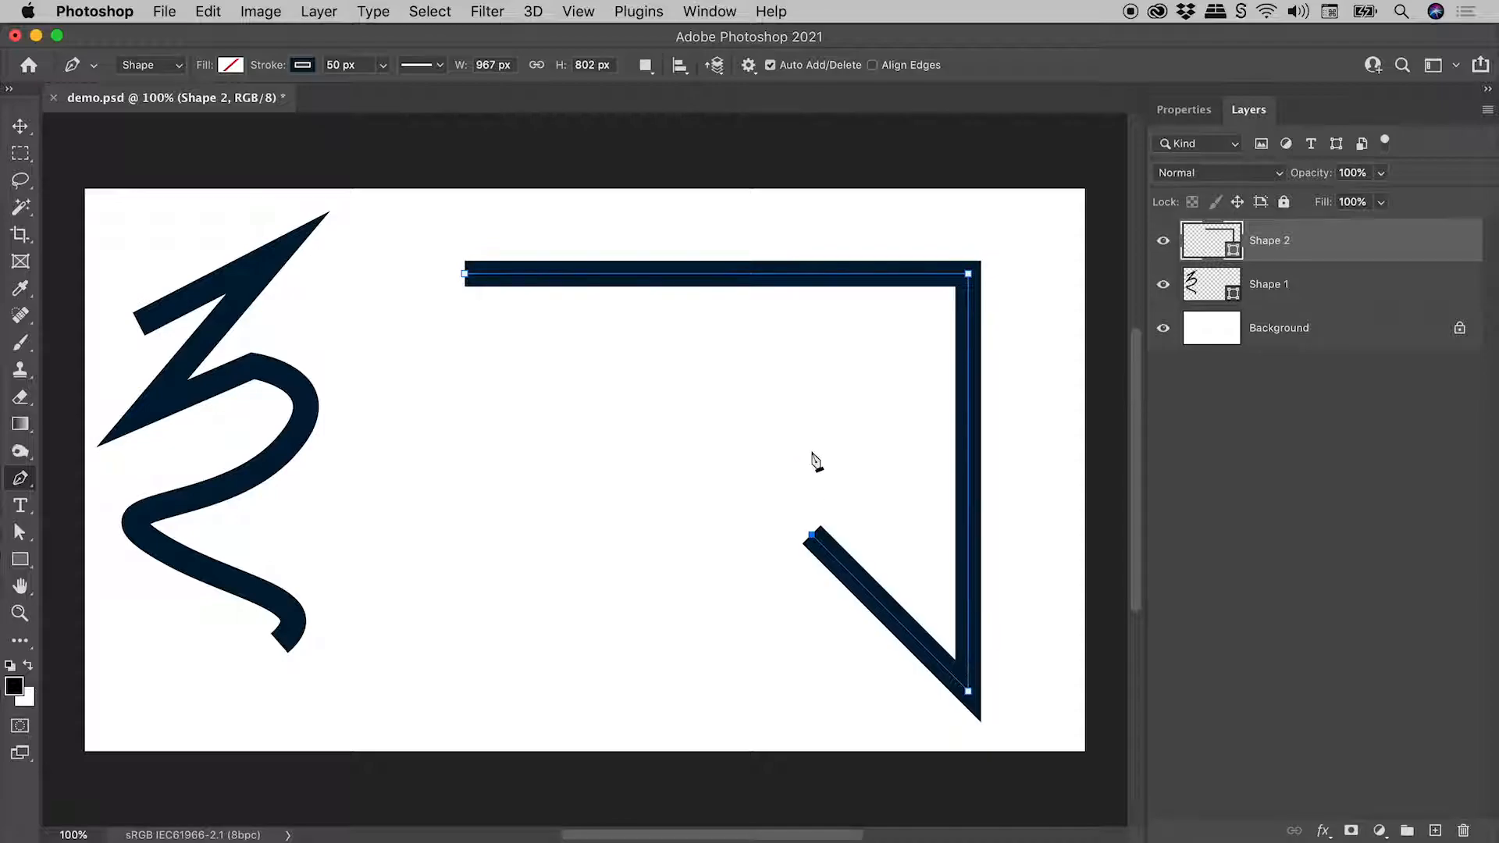